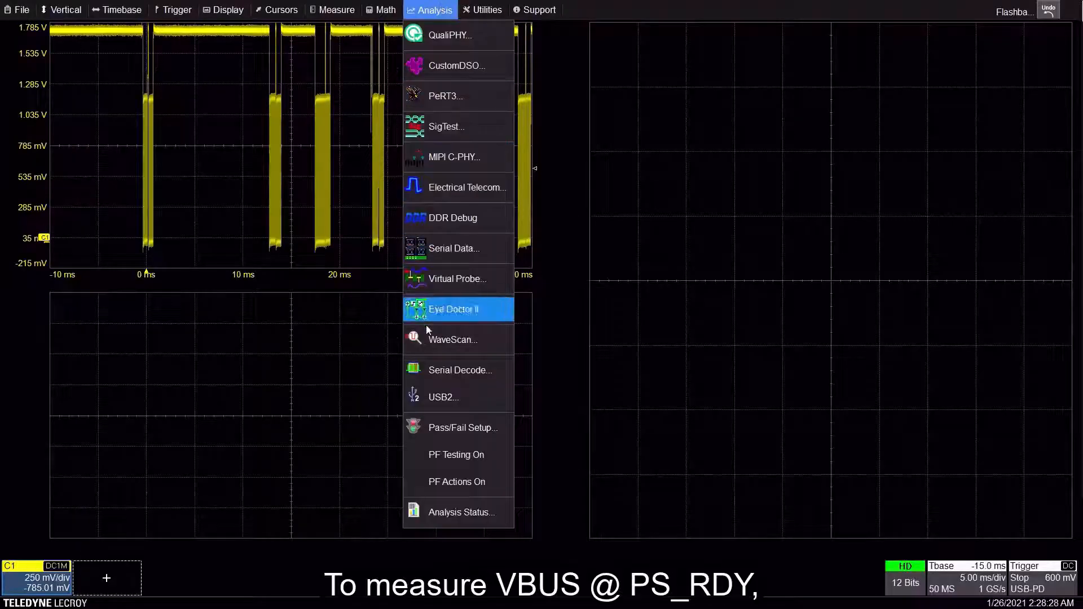
Step: View the USB-PD serial decode settings, then bring up the Trigger menu
click(460, 370)
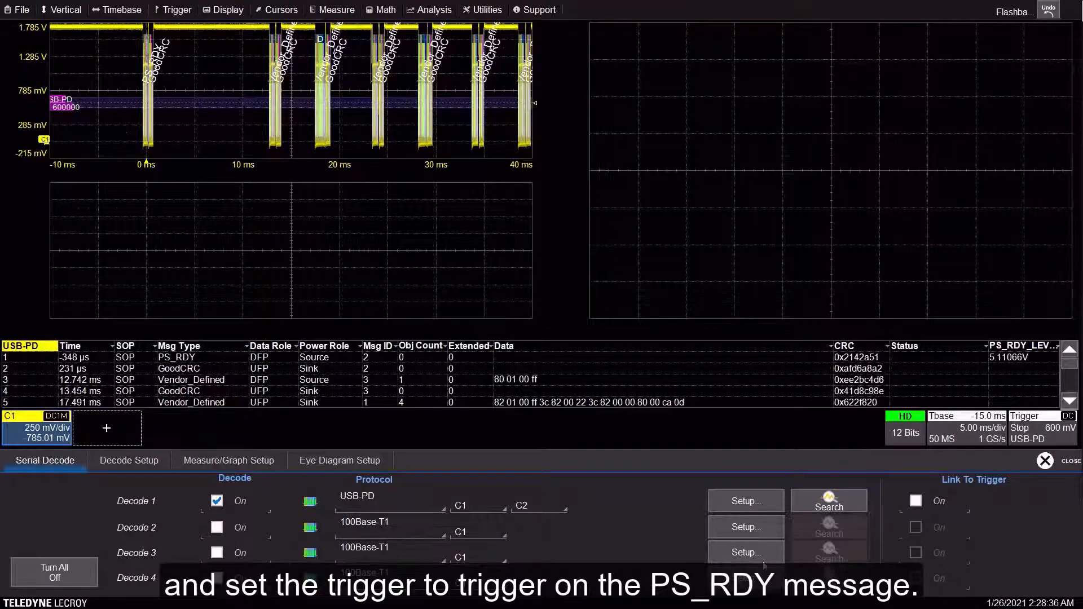
click(177, 10)
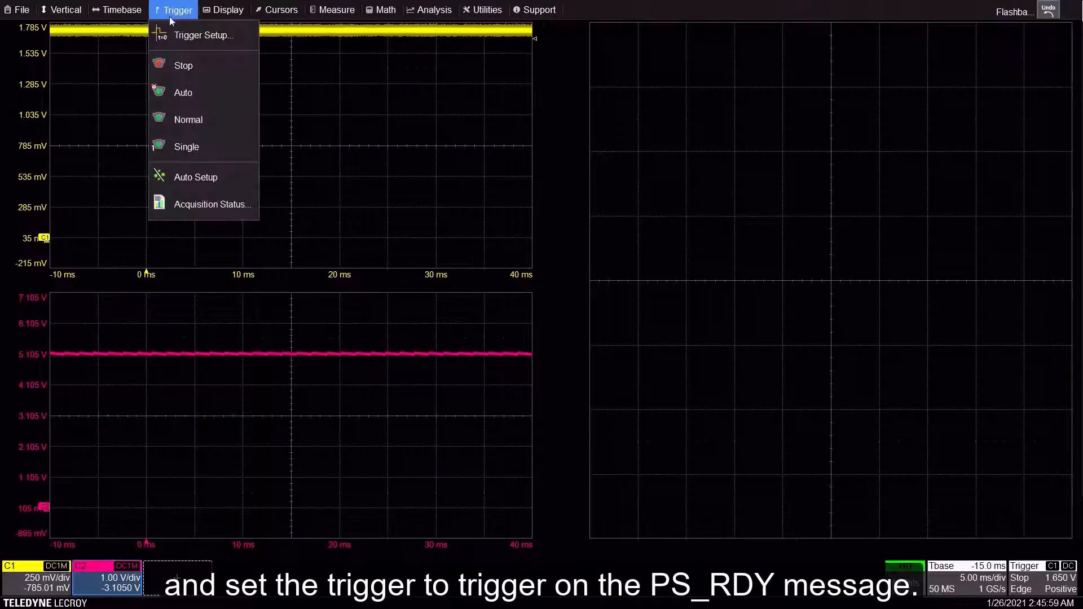
Step: Set the USB-PD trigger to the PS_RDY control message and close Trigger Setup
click(203, 35)
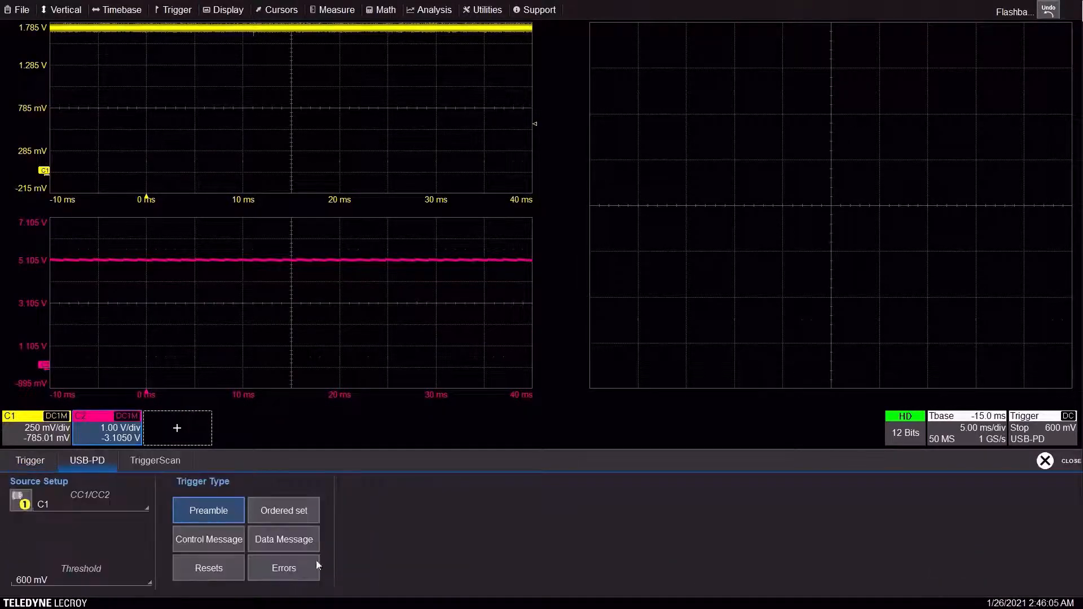
click(208, 539)
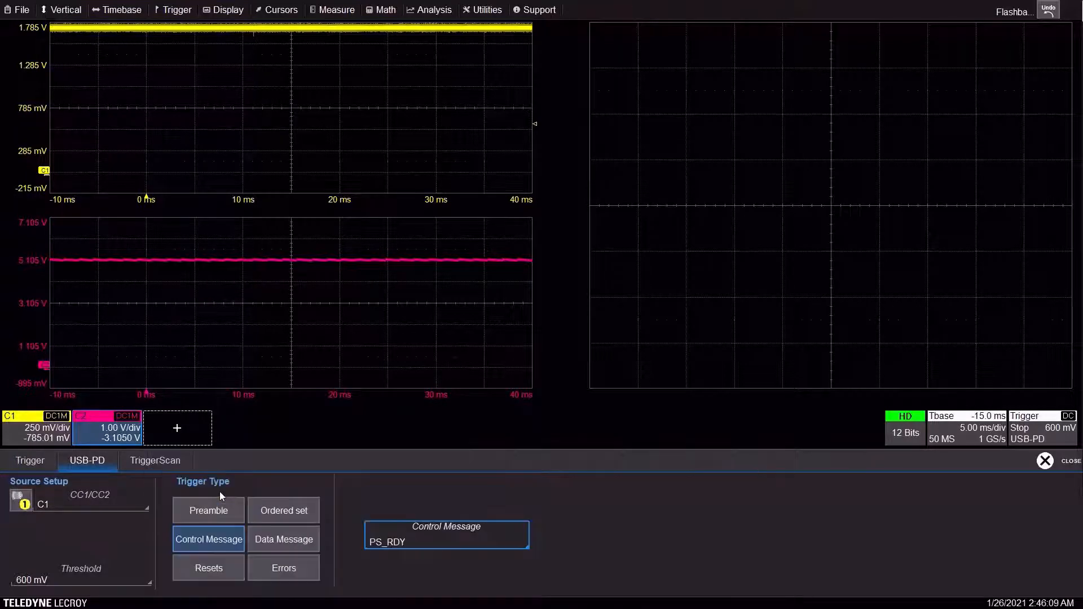
click(1046, 461)
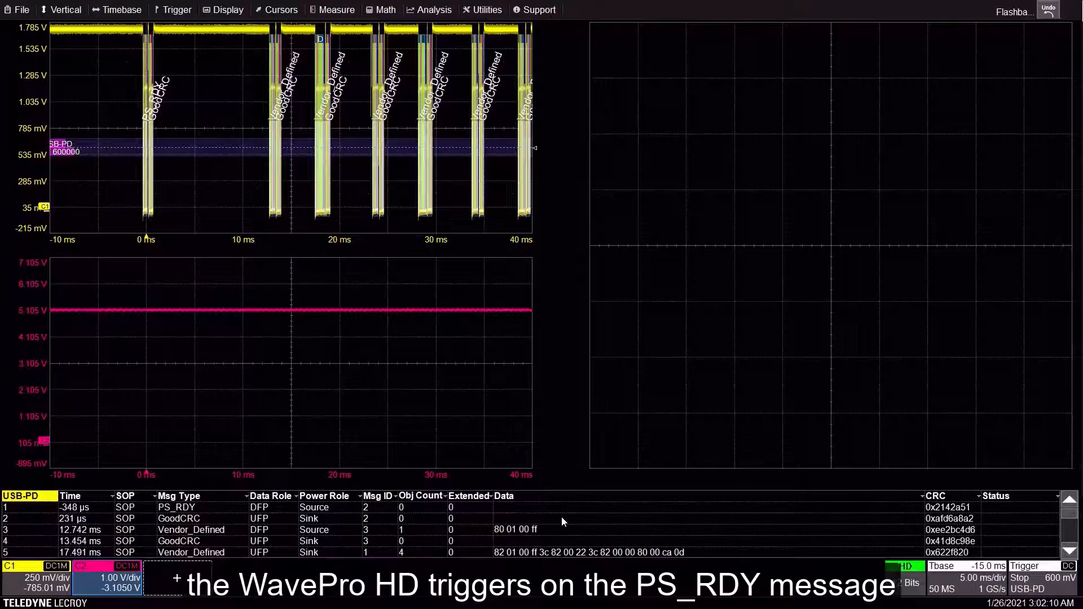
Step: Enable the PS_RDY_LEVEL checkbox in the USB-PD decode setup, showing 5.11066 V VBUS
click(430, 9)
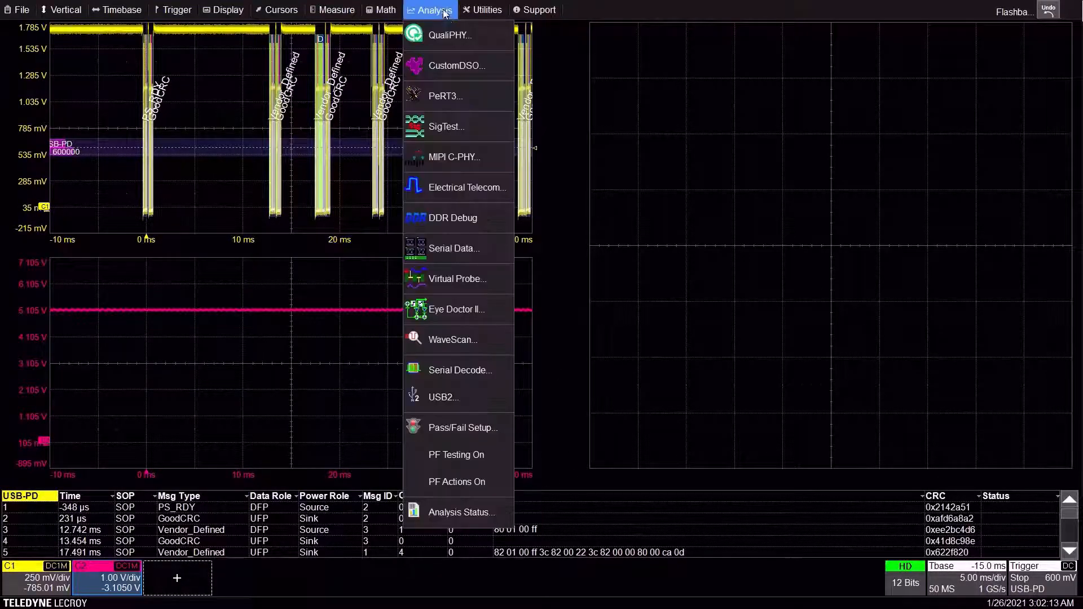
click(460, 369)
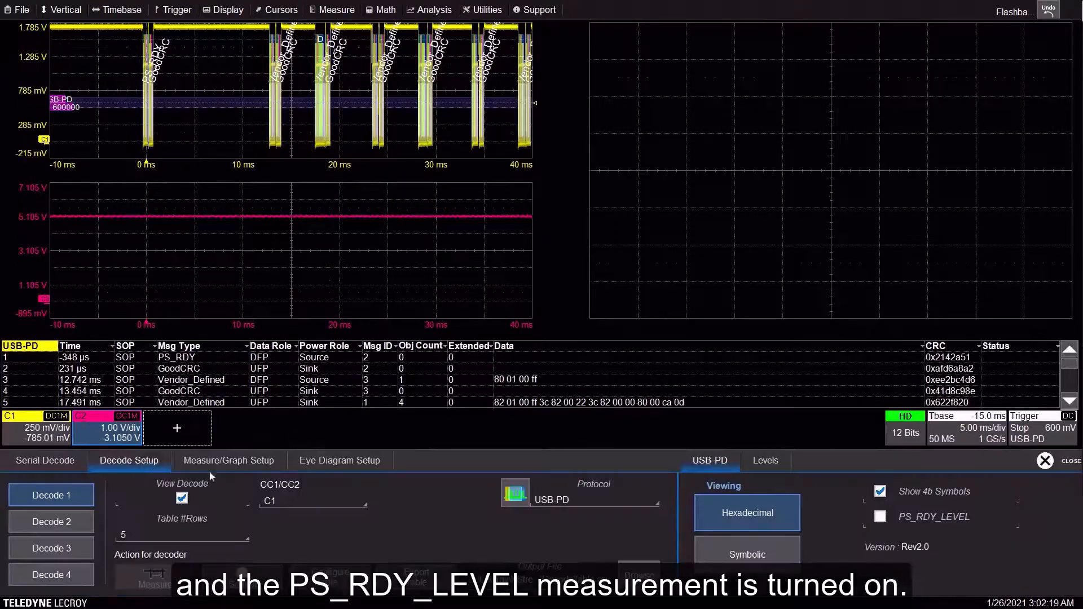
click(881, 516)
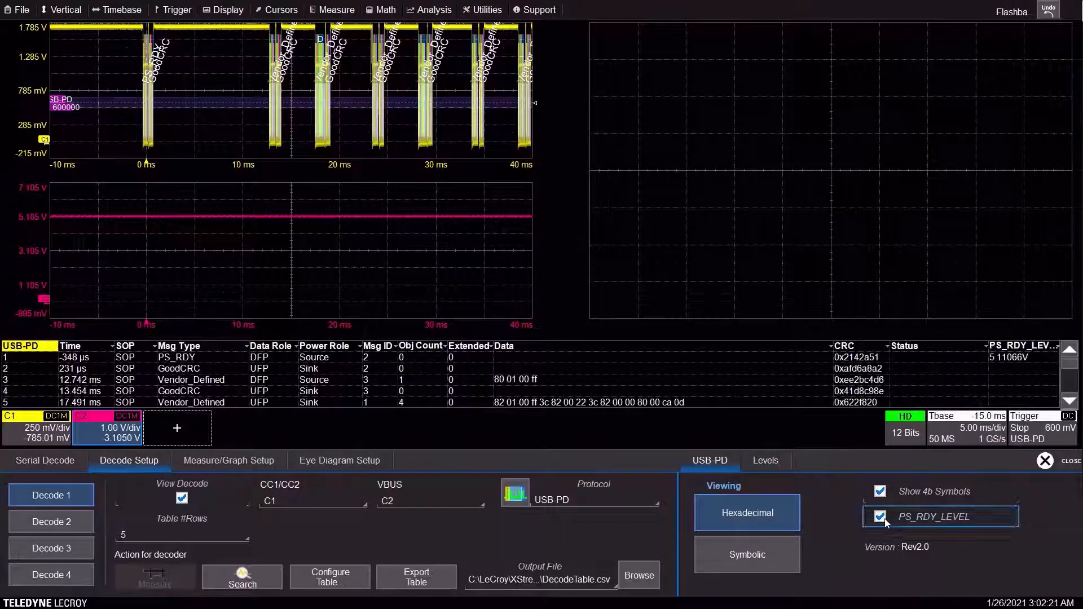